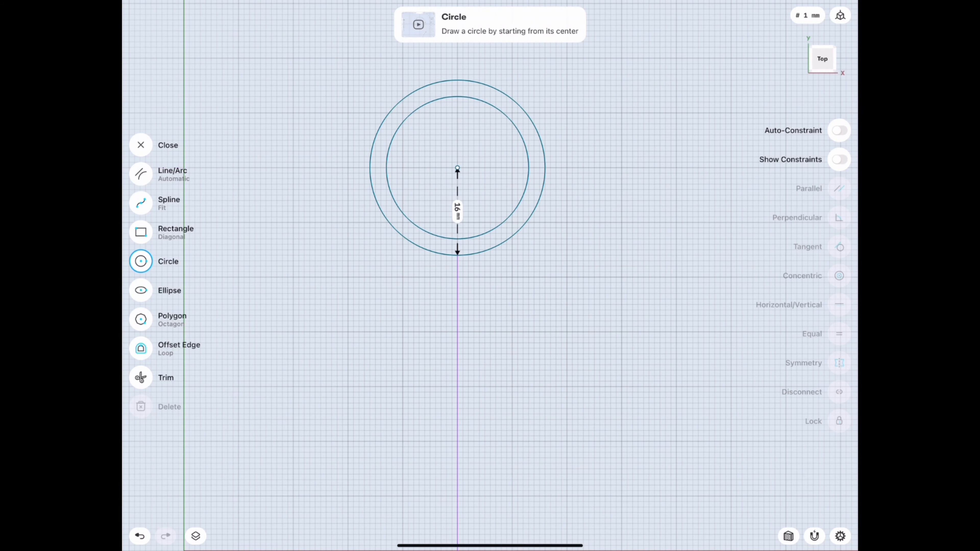
Draw two vertical guide lines down from the ring and place the 14 mm finger circle
{"action": "left_click", "coordinate": [141, 175]}
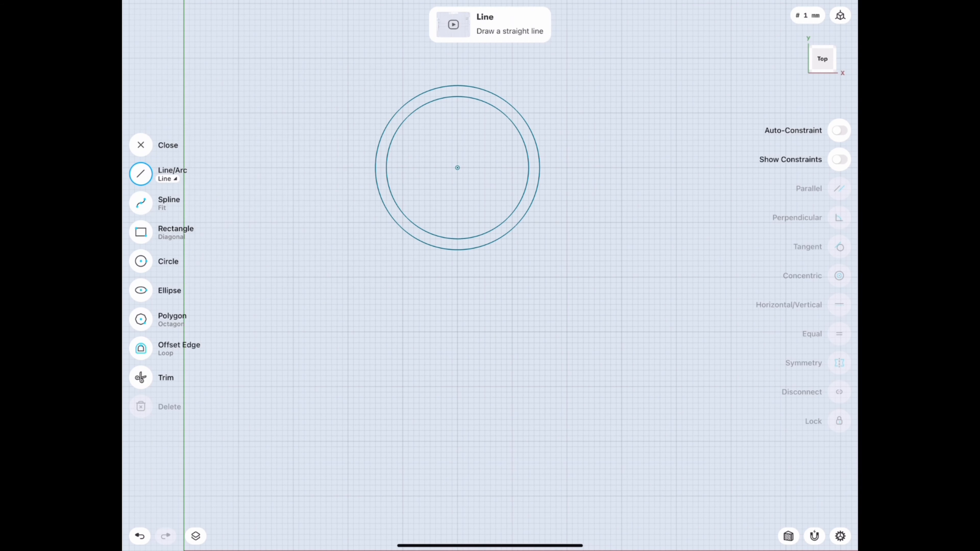
{"action": "left_click_drag", "start_coordinate": [532, 168], "coordinate": [528, 414]}
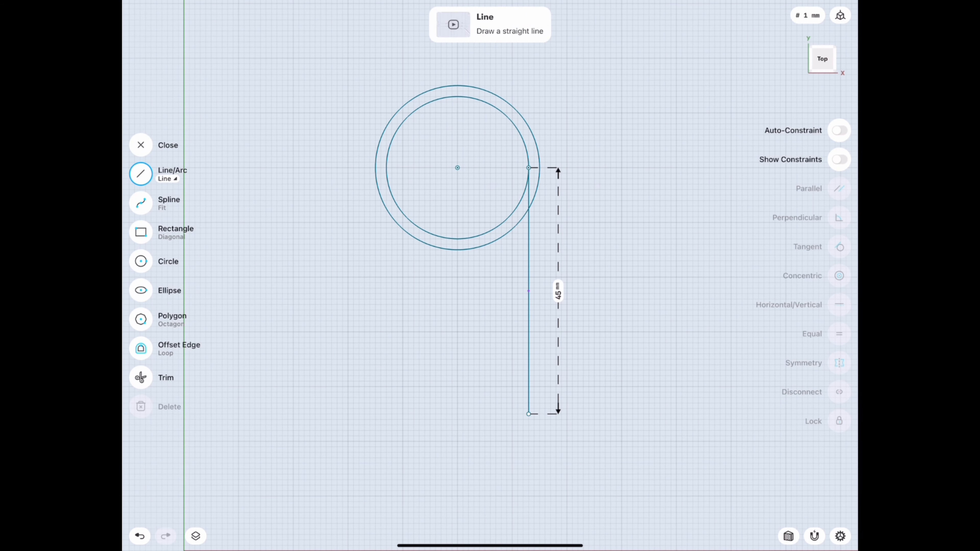
{"action": "left_click_drag", "start_coordinate": [528, 167], "coordinate": [504, 411]}
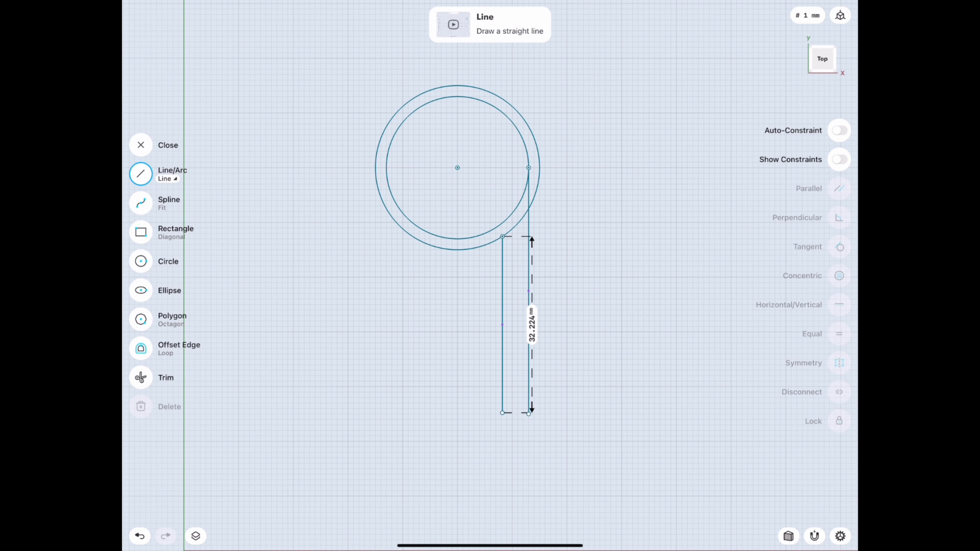
{"action": "left_click", "coordinate": [141, 261]}
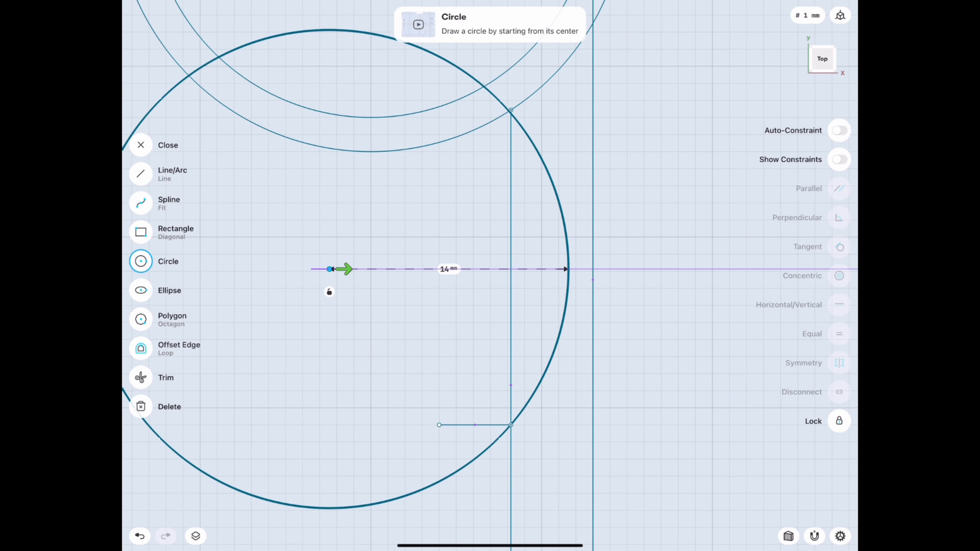
{"action": "left_click", "coordinate": [140, 377]}
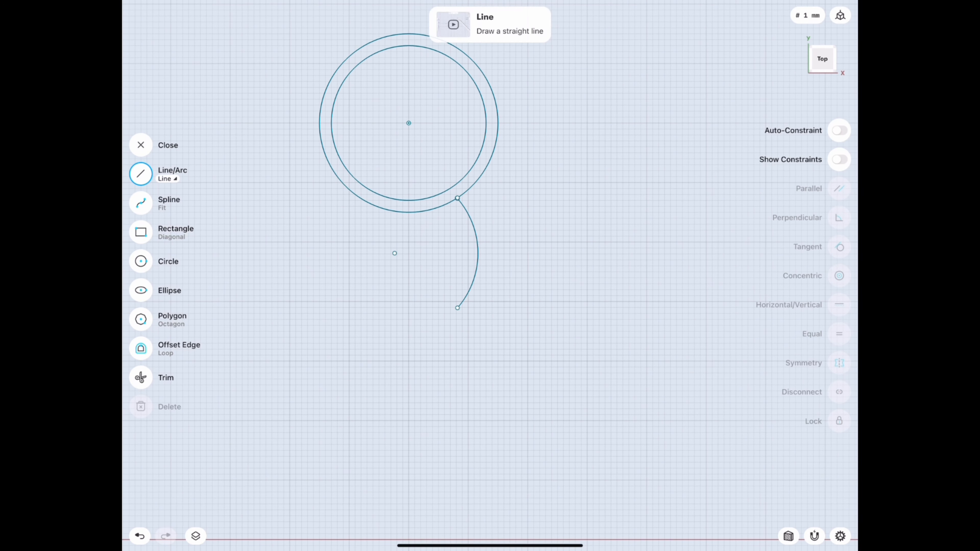
Add a slanted line below the finger curve and place the next finger circle
{"action": "left_click_drag", "start_coordinate": [457, 307], "coordinate": [403, 428]}
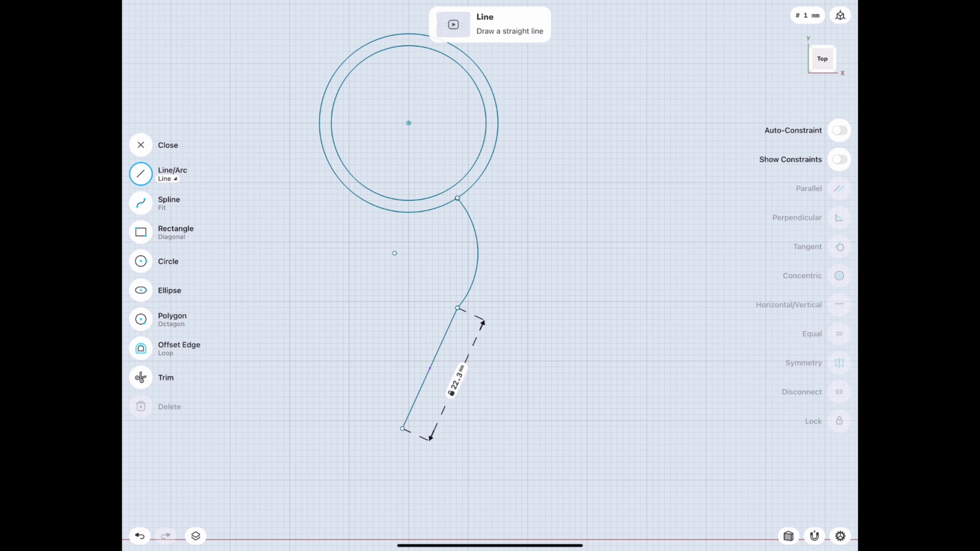
{"action": "left_click", "coordinate": [141, 262]}
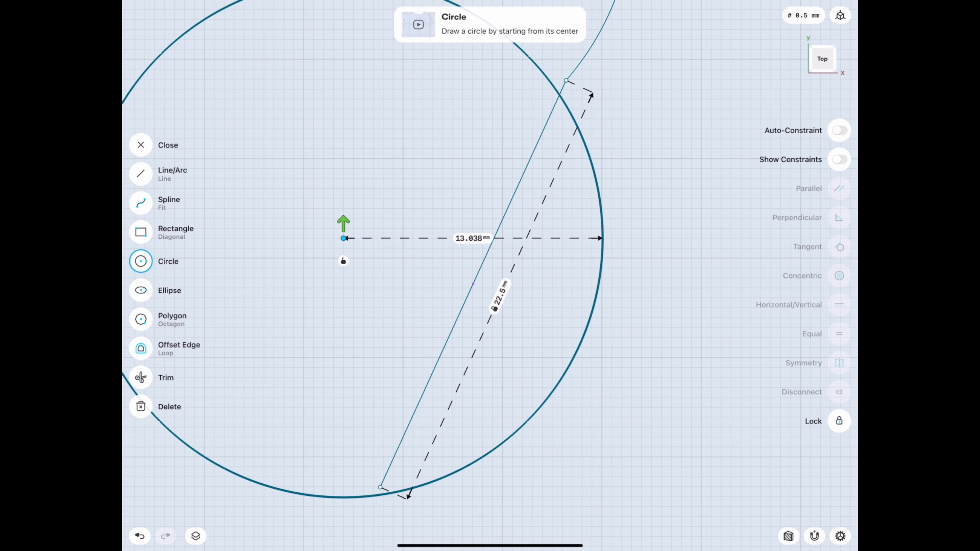
{"action": "left_click", "coordinate": [140, 377]}
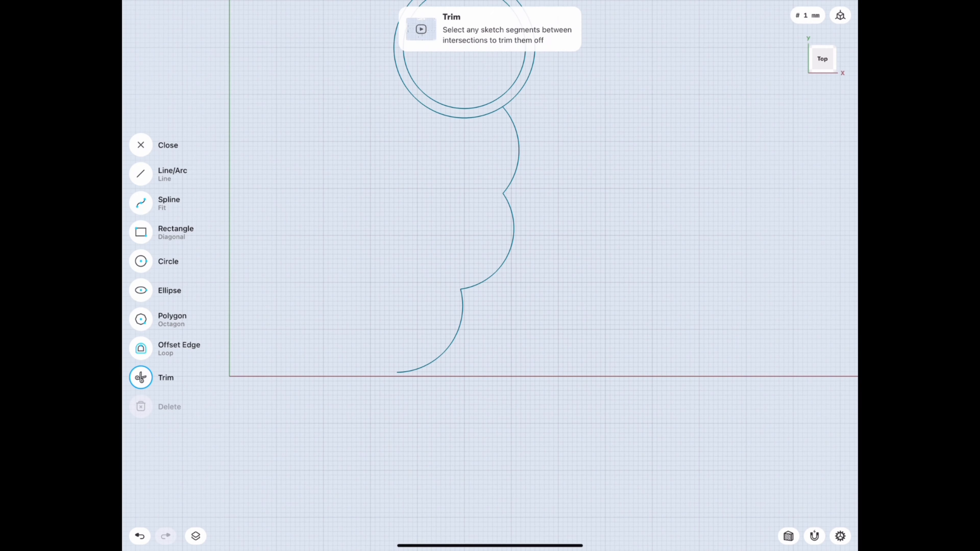
Draw the slanted bottom edge of the handle and the horizontal rib lines
{"action": "left_click", "coordinate": [141, 174]}
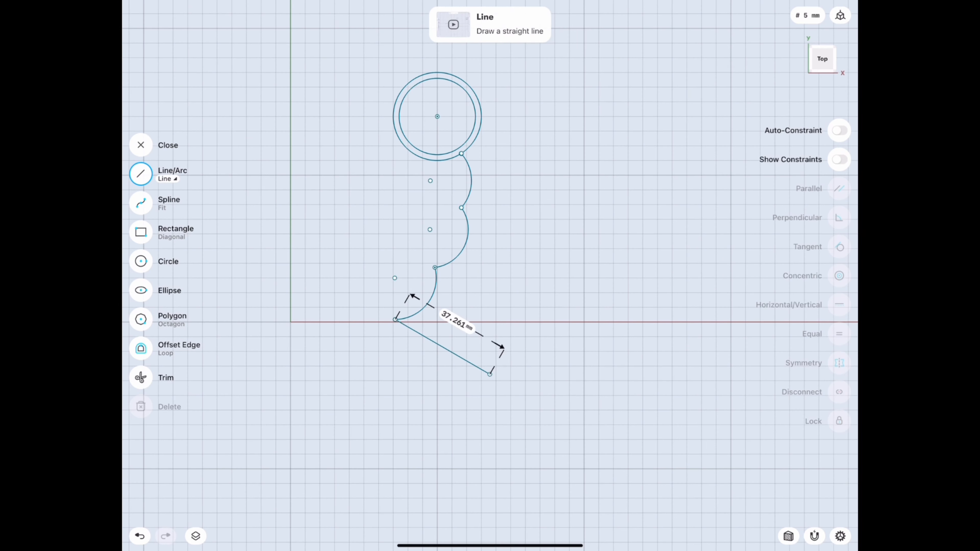
{"action": "left_click_drag", "start_coordinate": [490, 372], "coordinate": [480, 364]}
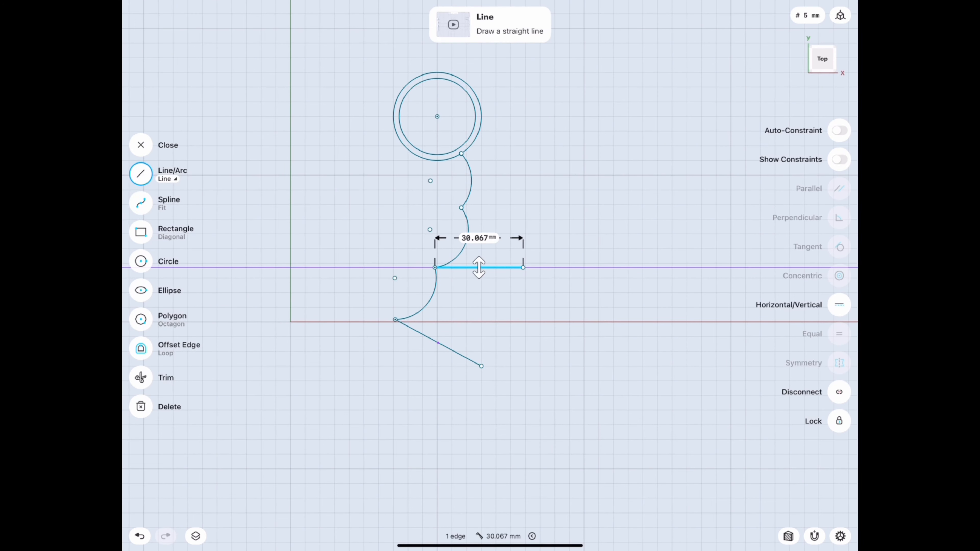
{"action": "left_click", "coordinate": [476, 238]}
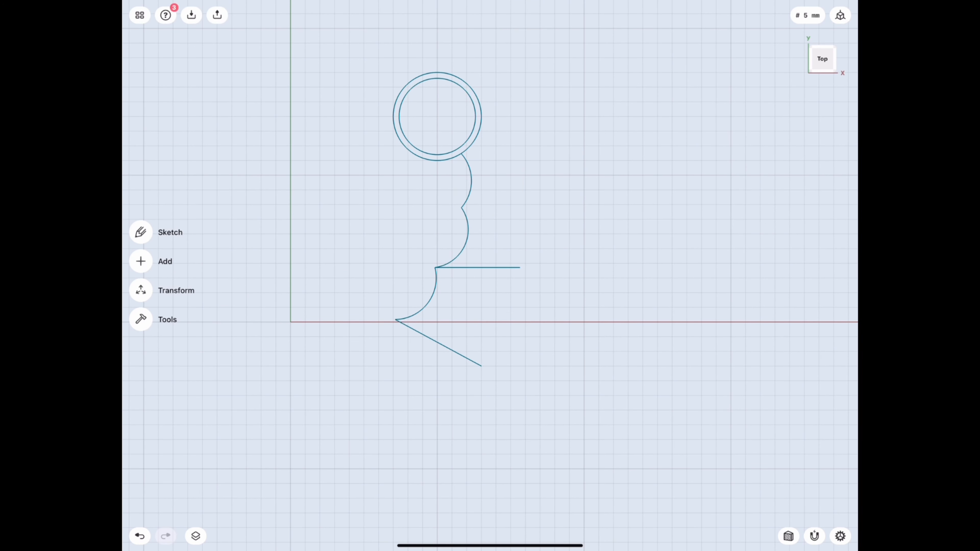
{"action": "left_click", "coordinate": [141, 232]}
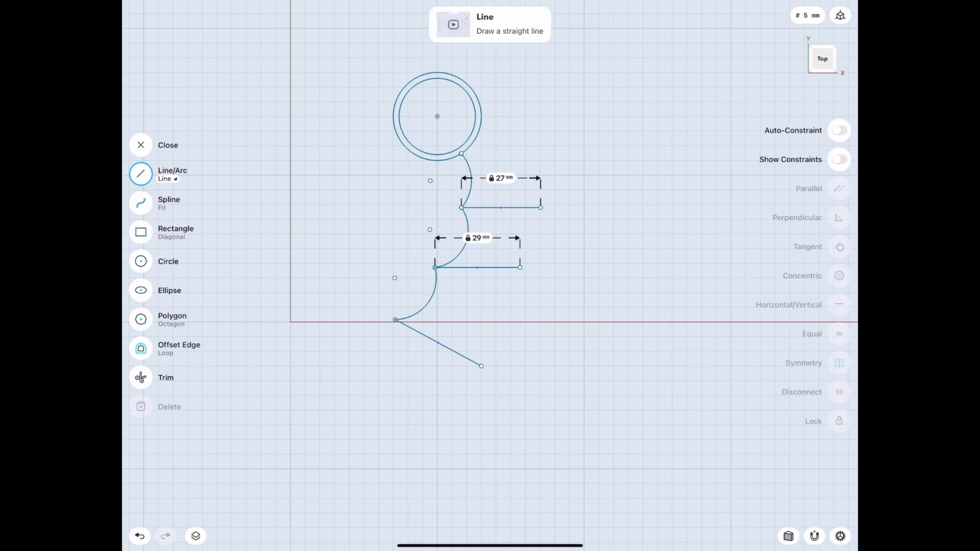
Switch the line type to Arc and draw the long outer arc from the ring to the bottom edge
{"action": "left_click", "coordinate": [165, 179]}
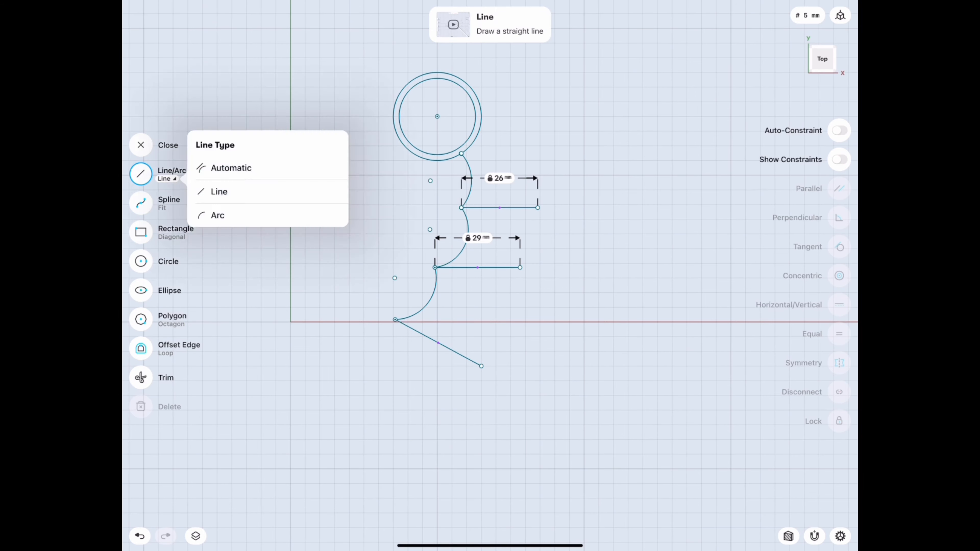
{"action": "left_click", "coordinate": [217, 216]}
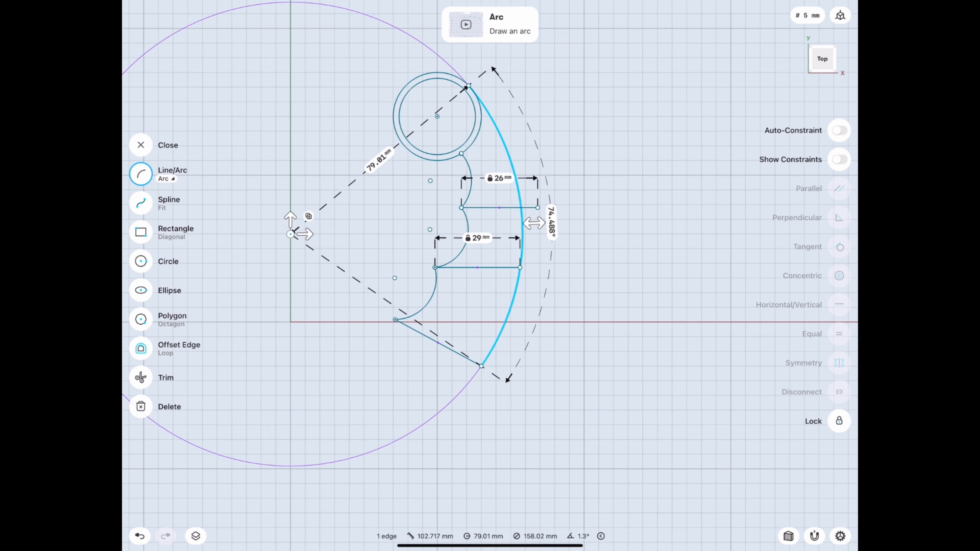
{"action": "left_click", "coordinate": [141, 145]}
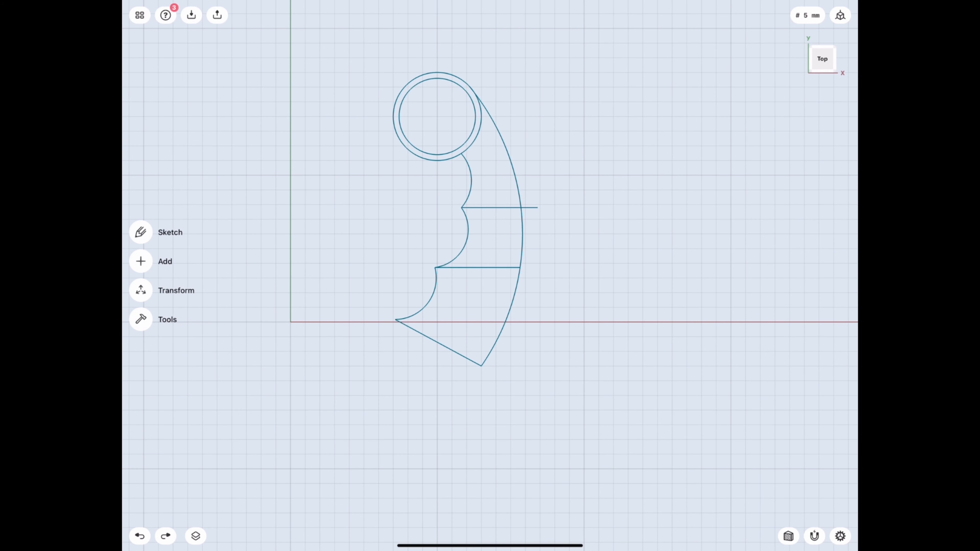
Shorten the slanted bottom edge and redraw the outer arc down to it
{"action": "left_click", "coordinate": [141, 232]}
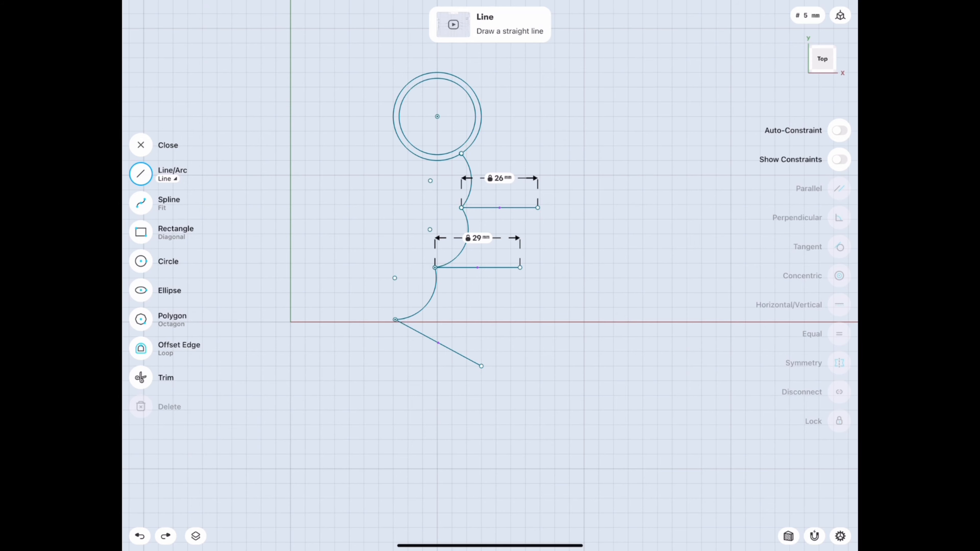
{"action": "left_click_drag", "start_coordinate": [395, 319], "coordinate": [456, 354]}
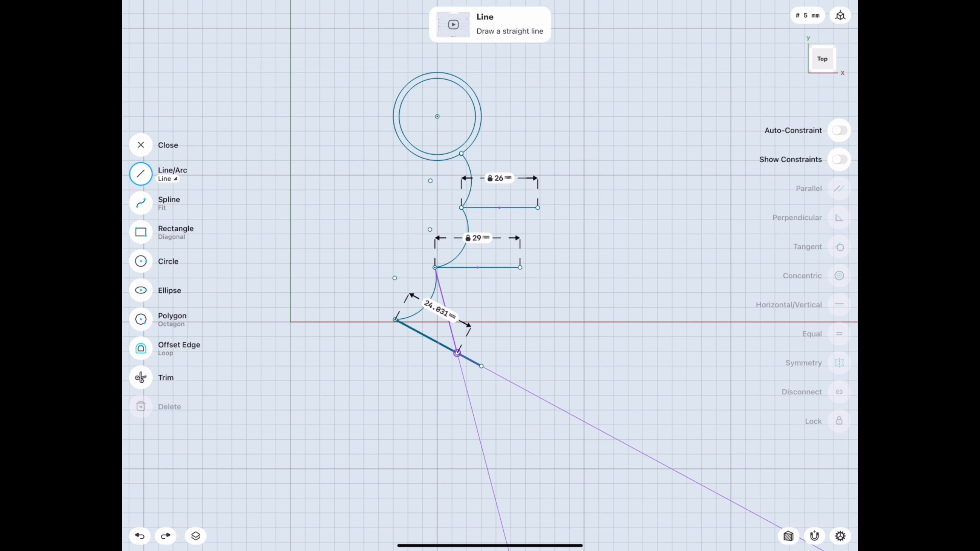
{"action": "left_click", "coordinate": [141, 378]}
{"action": "type", "text": "27"}
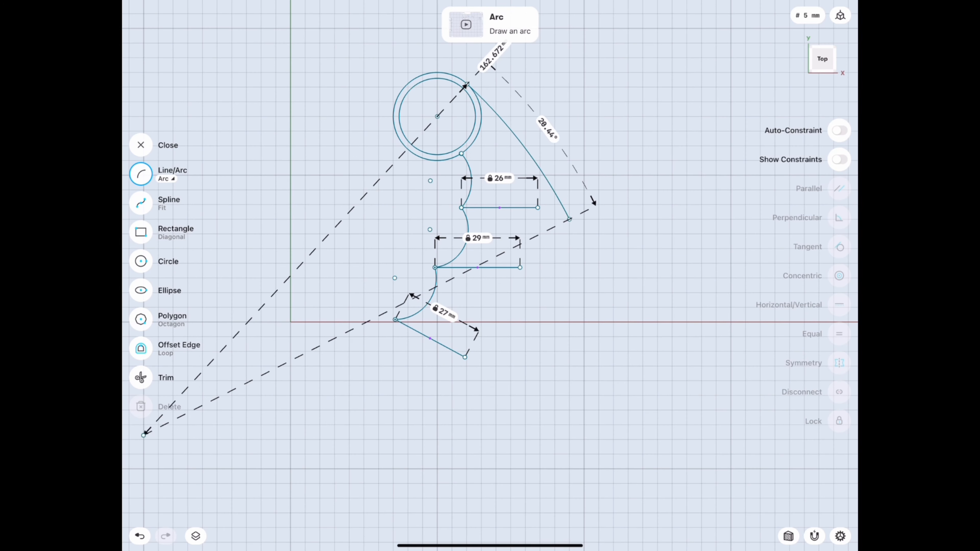
{"action": "left_click", "coordinate": [141, 377]}
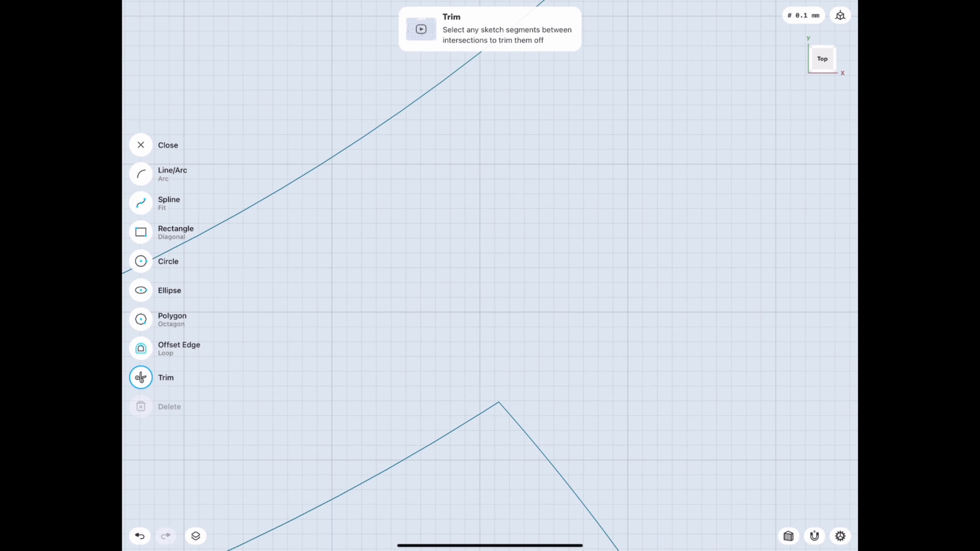
Round the tip with a 7 mm arc and trim the overlapping line ends around it
{"action": "left_click", "coordinate": [141, 174]}
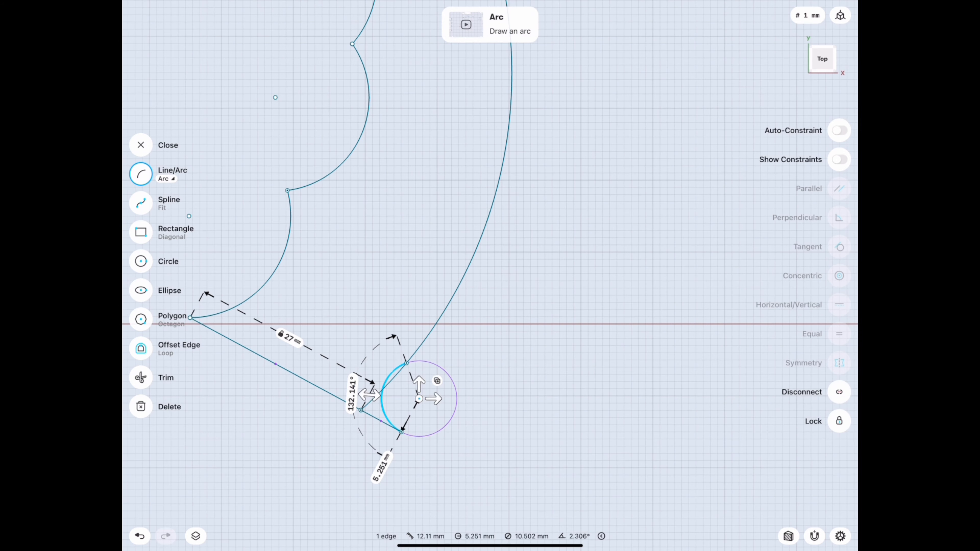
{"action": "left_click_drag", "start_coordinate": [418, 431], "coordinate": [409, 437]}
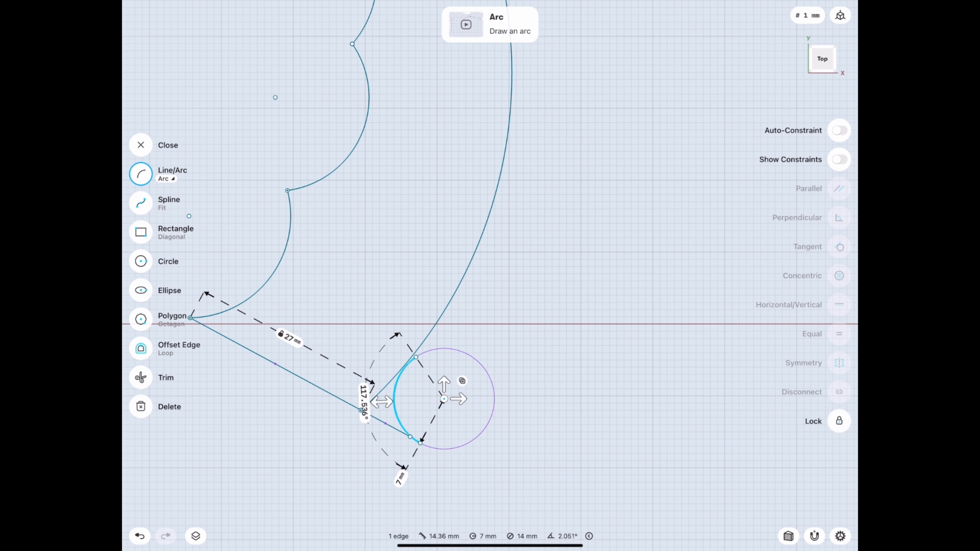
{"action": "left_click", "coordinate": [141, 377]}
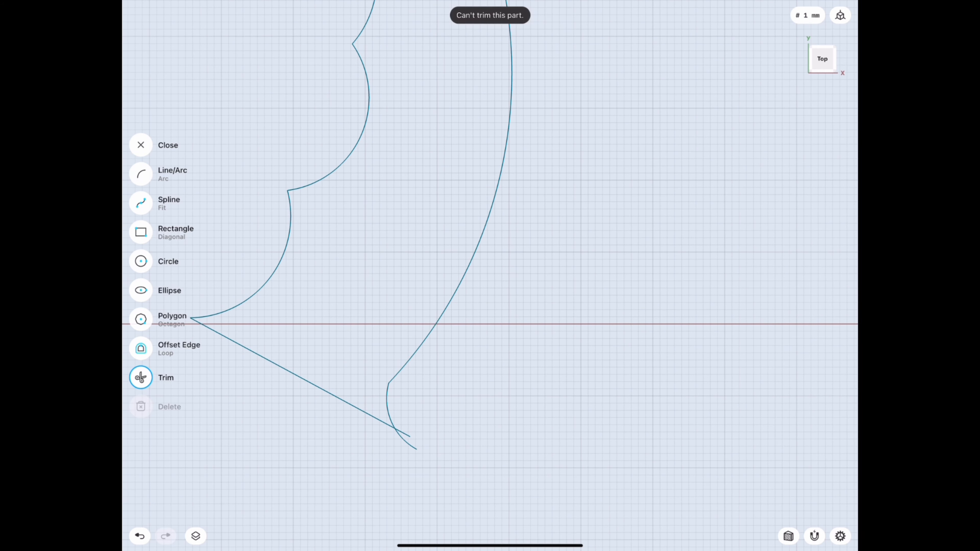
Draw the blade lines out from the handle tip and extrude the closed profile into a solid body
{"action": "left_click", "coordinate": [141, 174]}
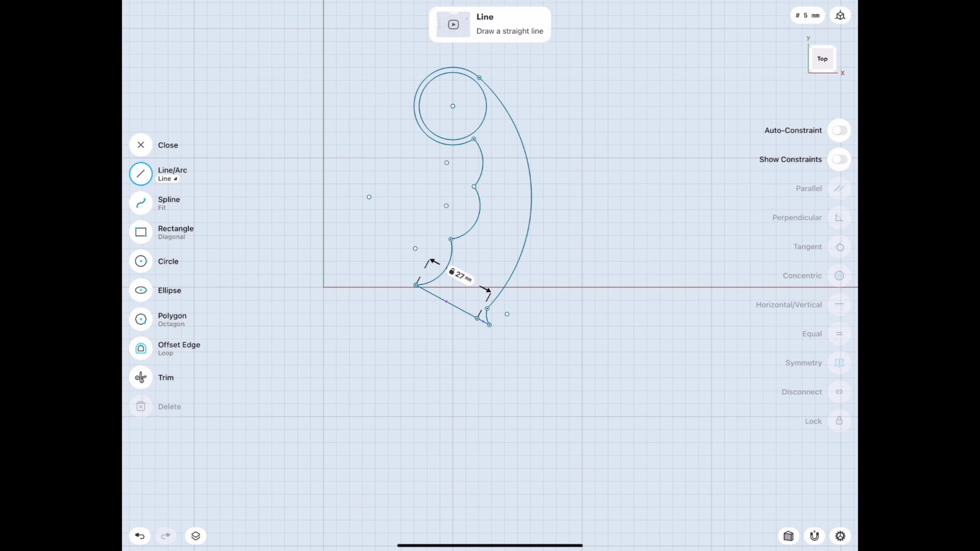
{"action": "left_click_drag", "start_coordinate": [487, 322], "coordinate": [418, 385]}
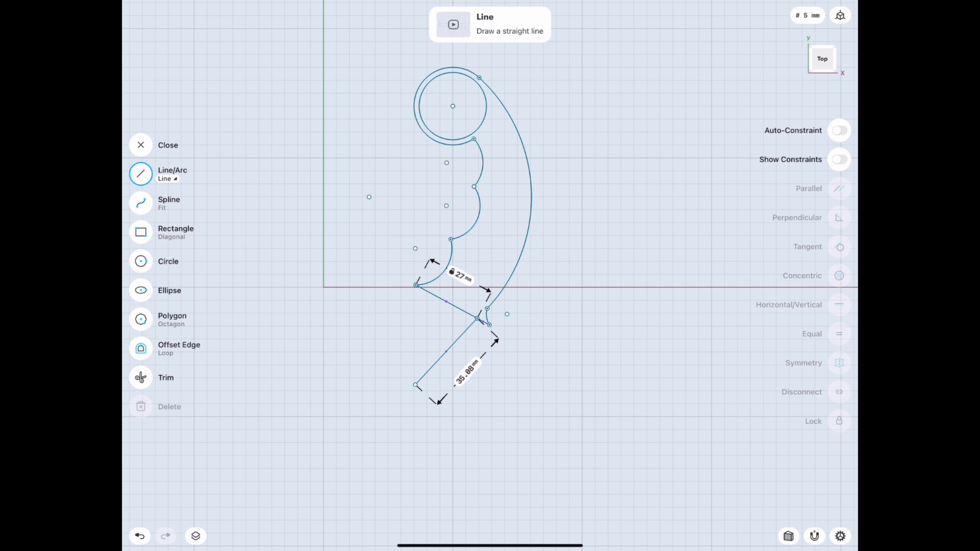
{"action": "left_click_drag", "start_coordinate": [417, 385], "coordinate": [367, 359]}
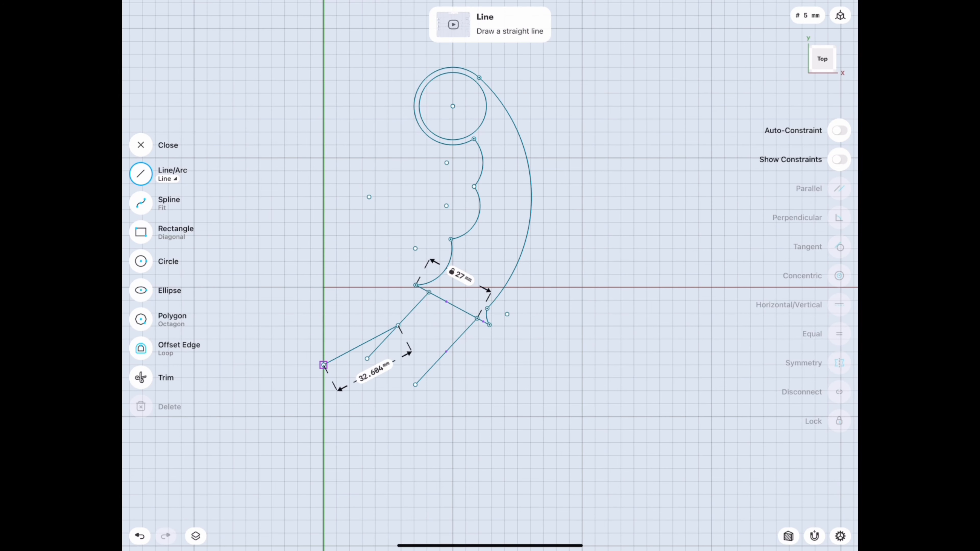
{"action": "left_click", "coordinate": [141, 145]}
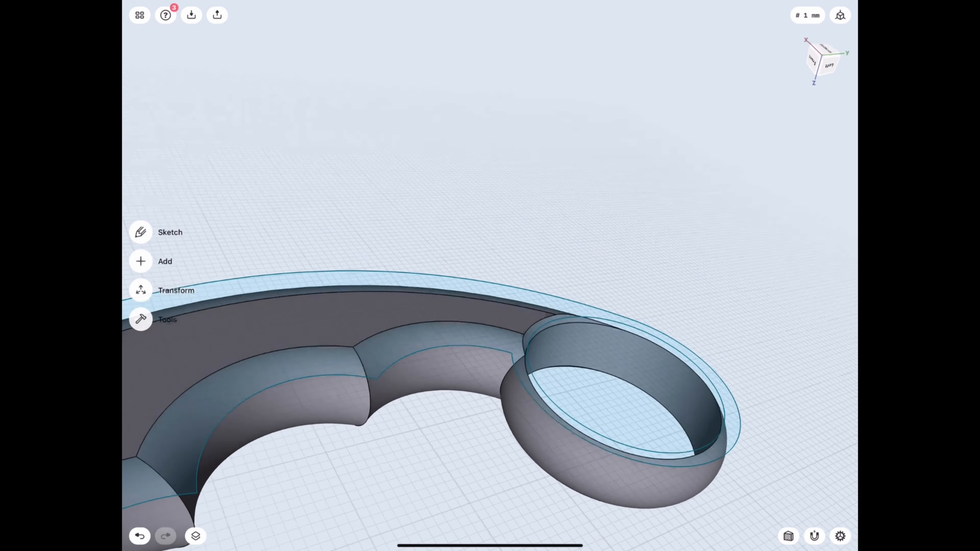
Taper the solid's end edges into a thinner rounded tip and check it in the Right view
{"action": "left_click", "coordinate": [176, 290]}
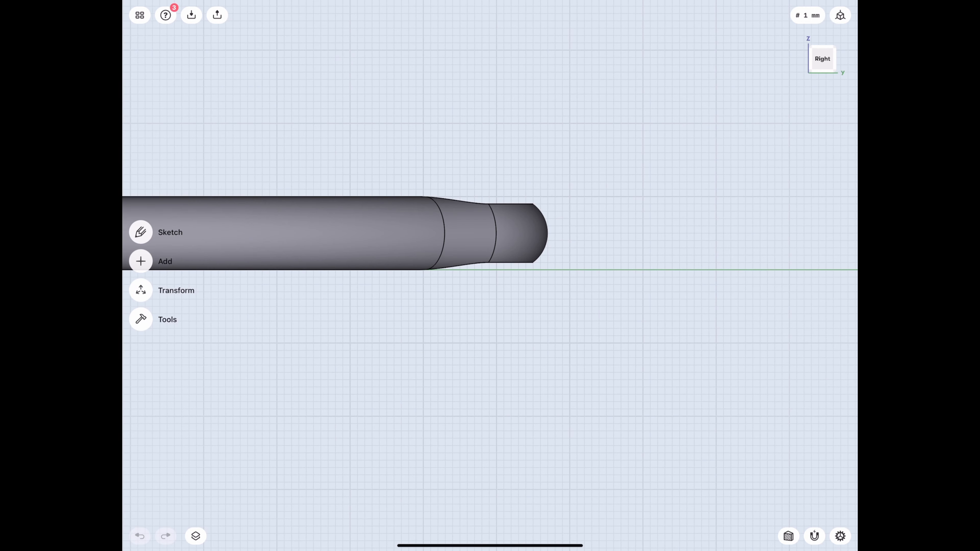
{"action": "left_click", "coordinate": [141, 232]}
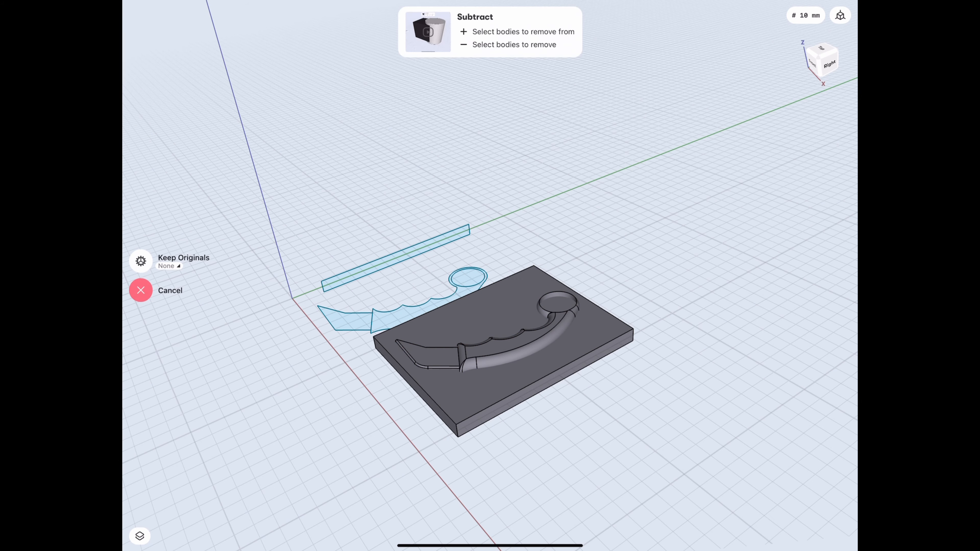
Pick the karambit body to subtract it from the block, leaving the inset handle panel
{"action": "left_click", "coordinate": [141, 290]}
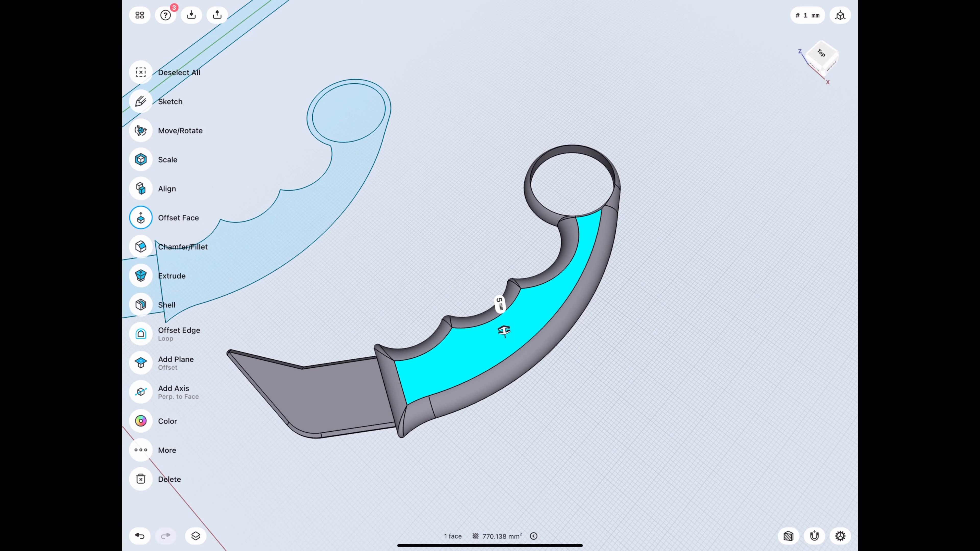
Sketch three 0.75 mm screw-hole circles spaced along the handle's grip face
{"action": "left_click", "coordinate": [141, 102]}
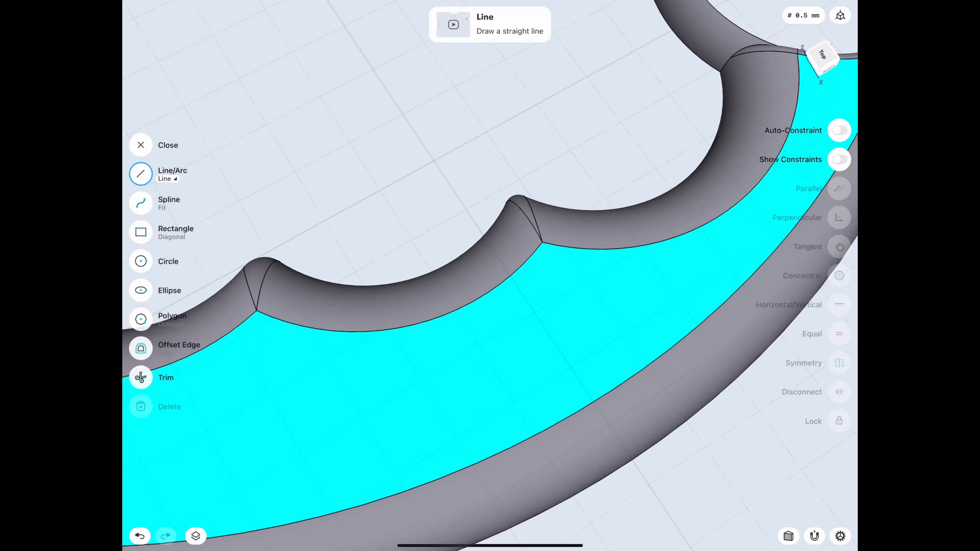
{"action": "left_click", "coordinate": [141, 261]}
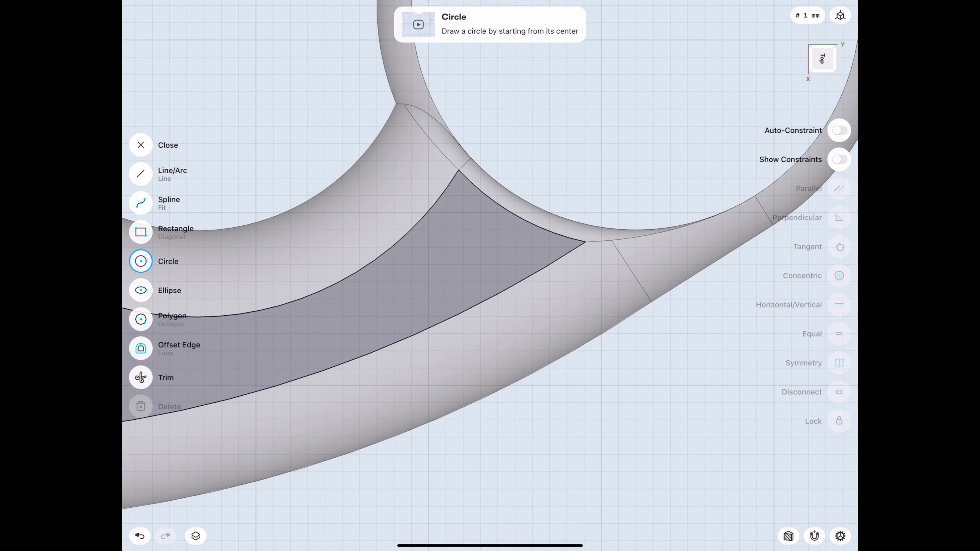
{"action": "left_click", "coordinate": [463, 246]}
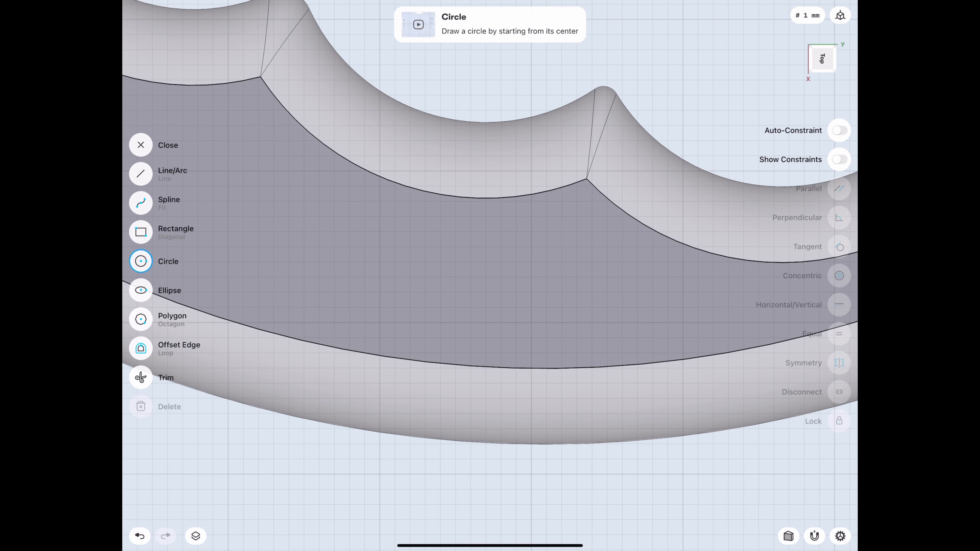
{"action": "left_click", "coordinate": [486, 277]}
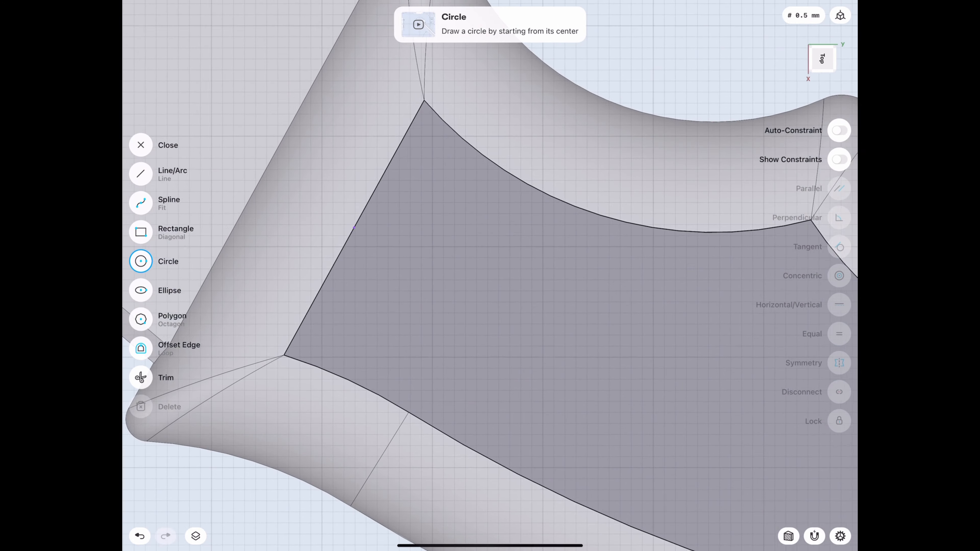
{"action": "left_click", "coordinate": [431, 270]}
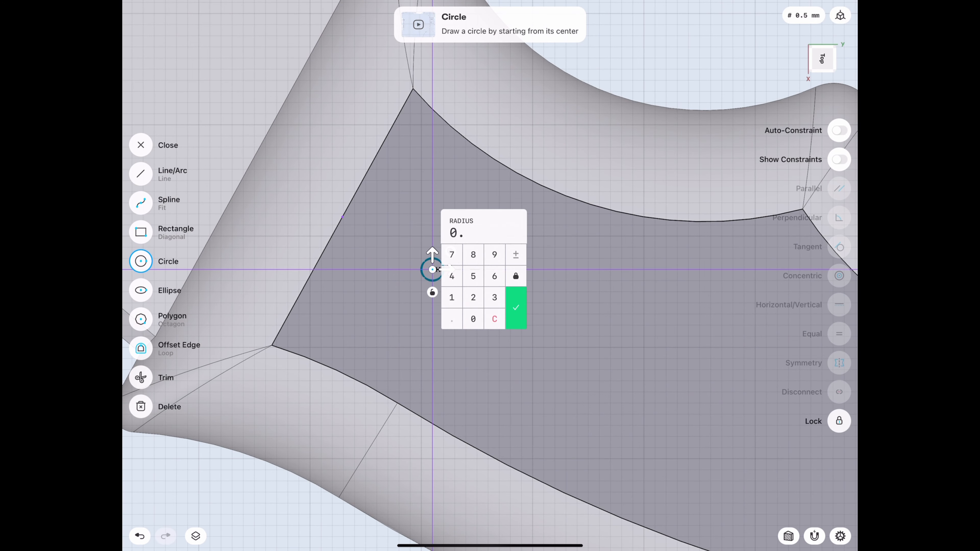
{"action": "left_click", "coordinate": [516, 308]}
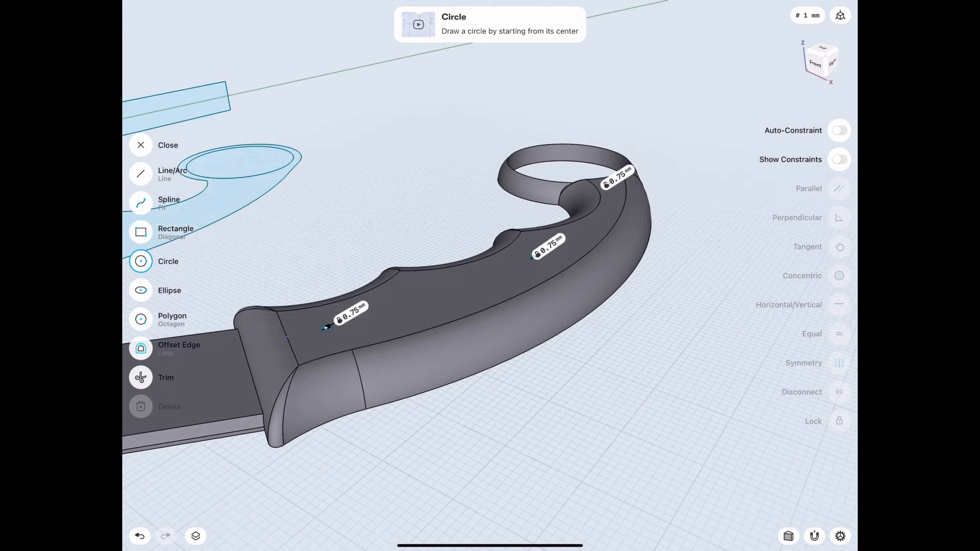
Cut the screw holes through the half and mirror it across a chosen plane, keeping the original
{"action": "left_click", "coordinate": [141, 261]}
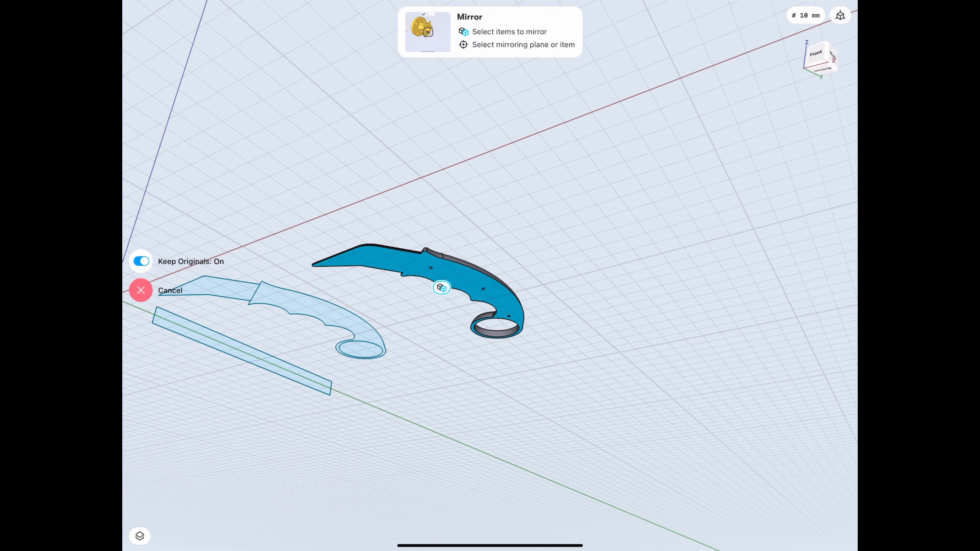
{"action": "left_click", "coordinate": [442, 288]}
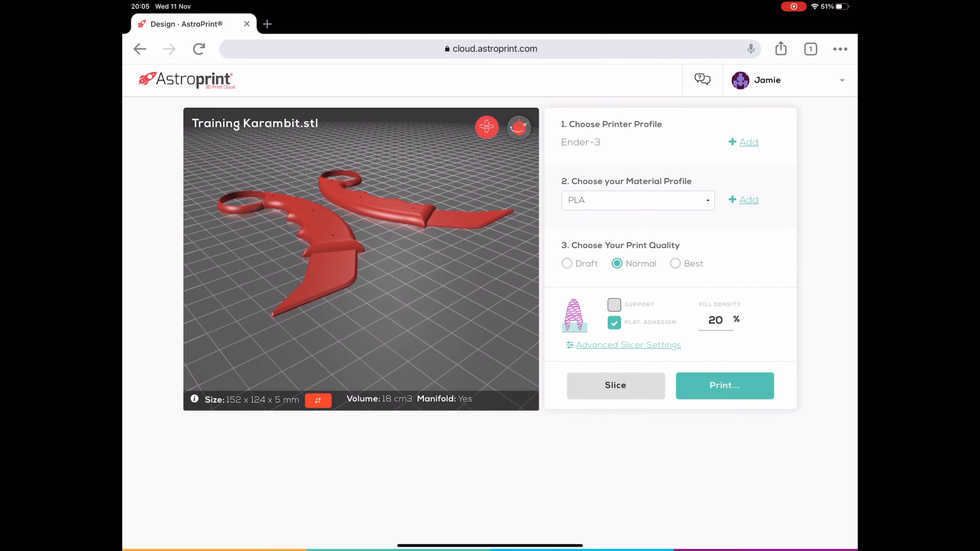
Set the advanced slicer layer height to 0.08 mm under Quality
{"action": "left_click", "coordinate": [629, 345]}
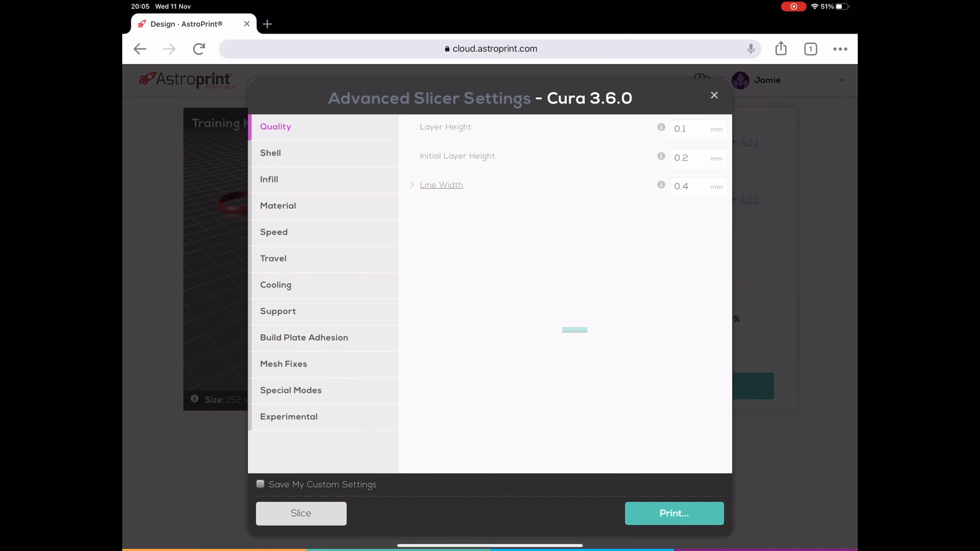
{"action": "left_click", "coordinate": [694, 130]}
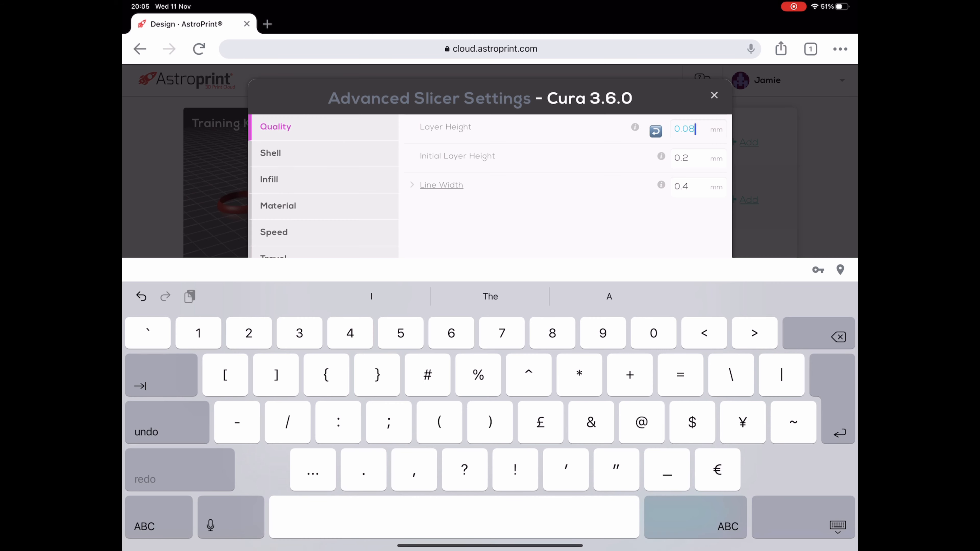
{"action": "left_click", "coordinate": [270, 153]}
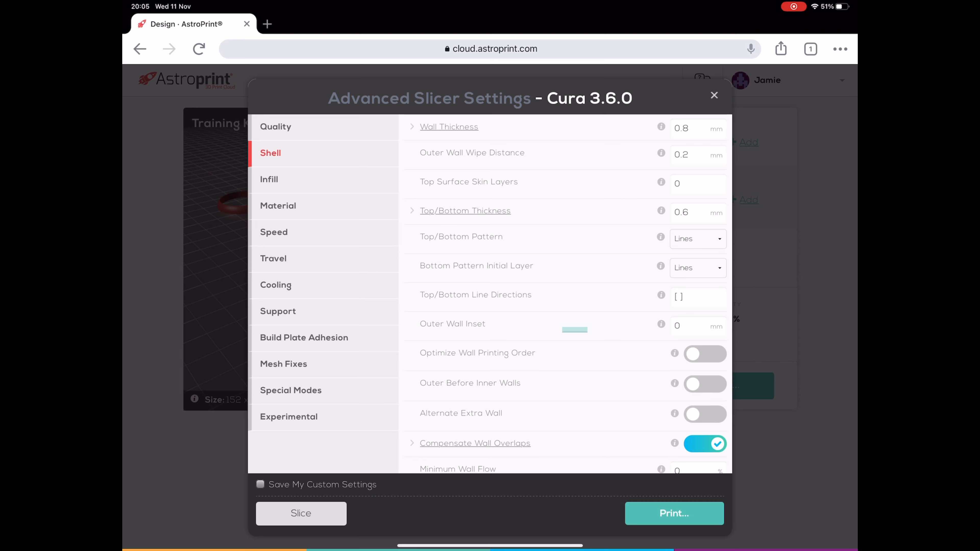
Set the infill pattern to Tri-Hexagon and move on to the material settings
{"action": "left_click", "coordinate": [268, 180]}
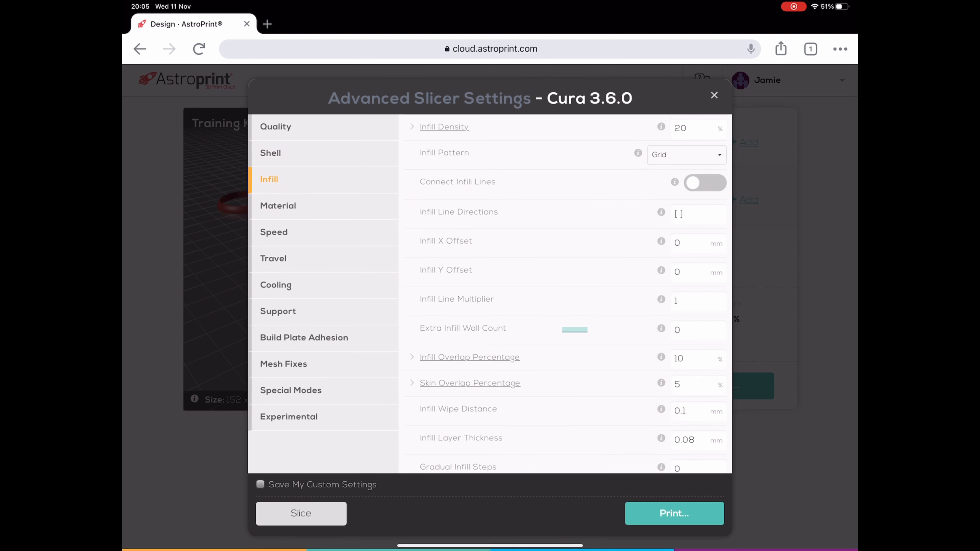
{"action": "left_click", "coordinate": [687, 156]}
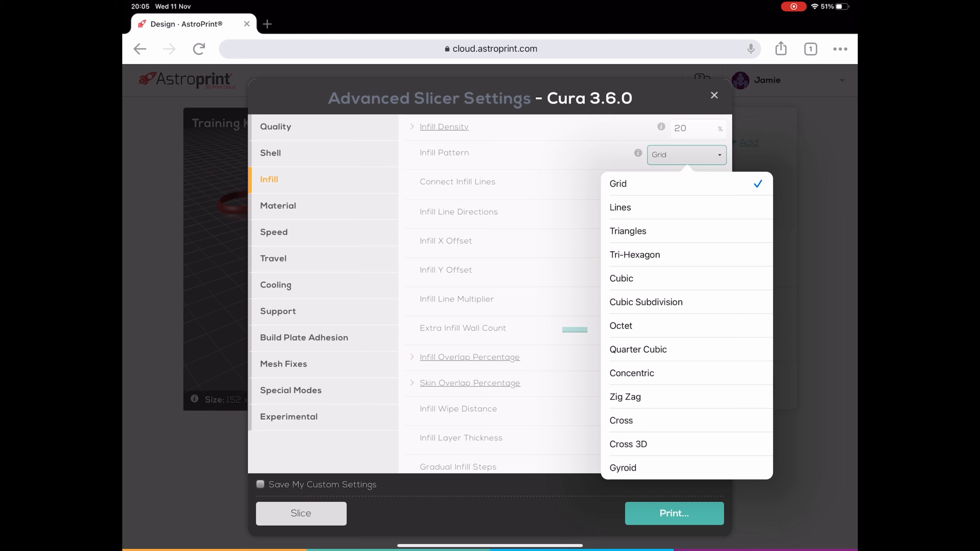
{"action": "left_click", "coordinate": [634, 255]}
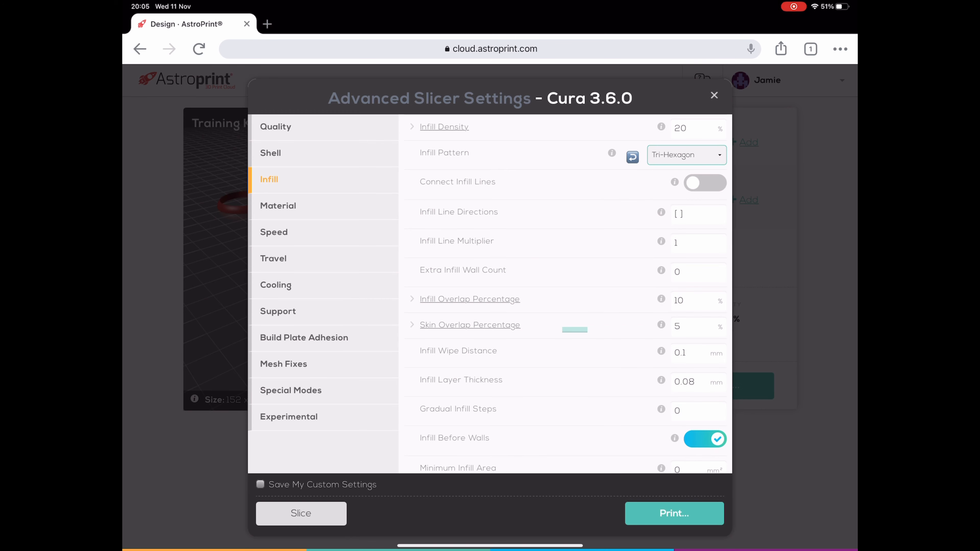
{"action": "left_click", "coordinate": [680, 128]}
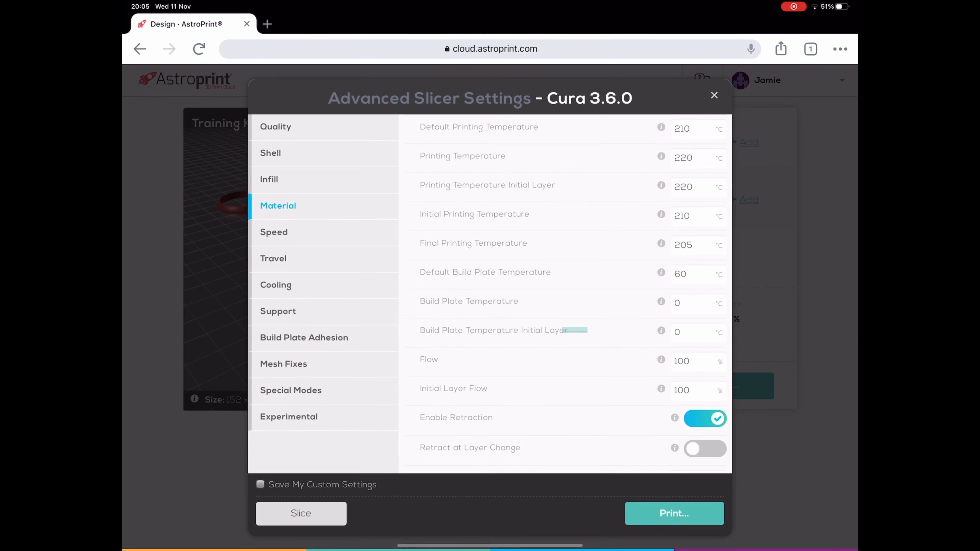
Set printing temperatures to 235 °C and bed to 65 °C, then build plate adhesion to None
{"action": "left_click", "coordinate": [696, 129]}
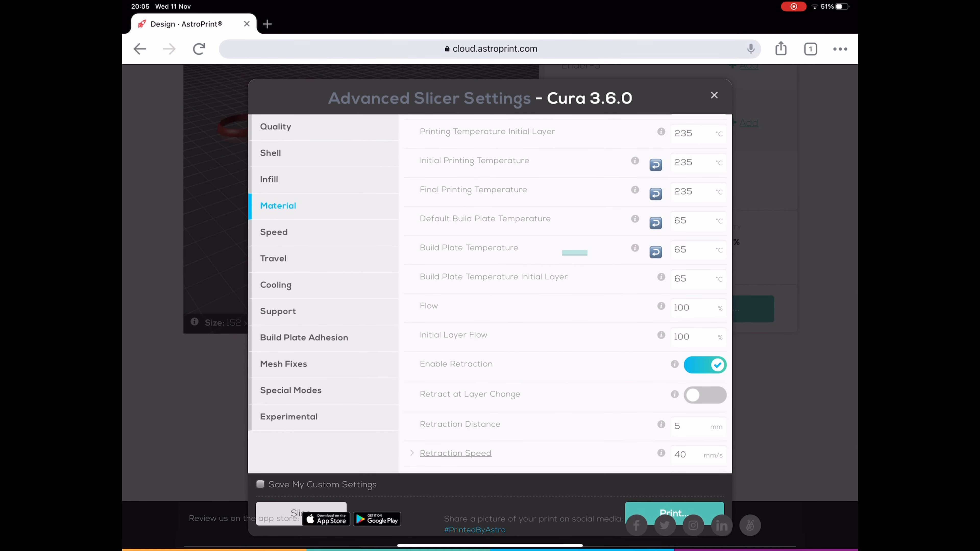
{"action": "left_click", "coordinate": [279, 311]}
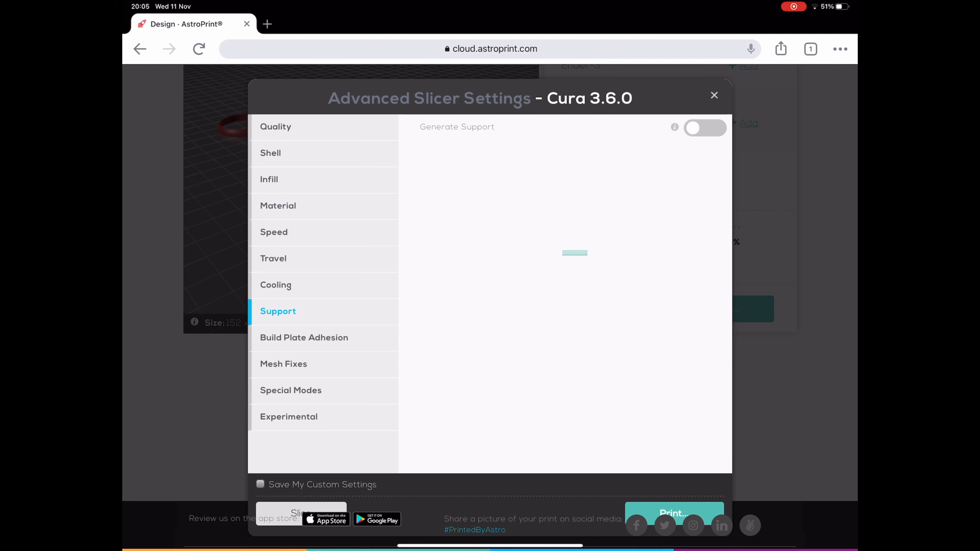
{"action": "left_click", "coordinate": [304, 338]}
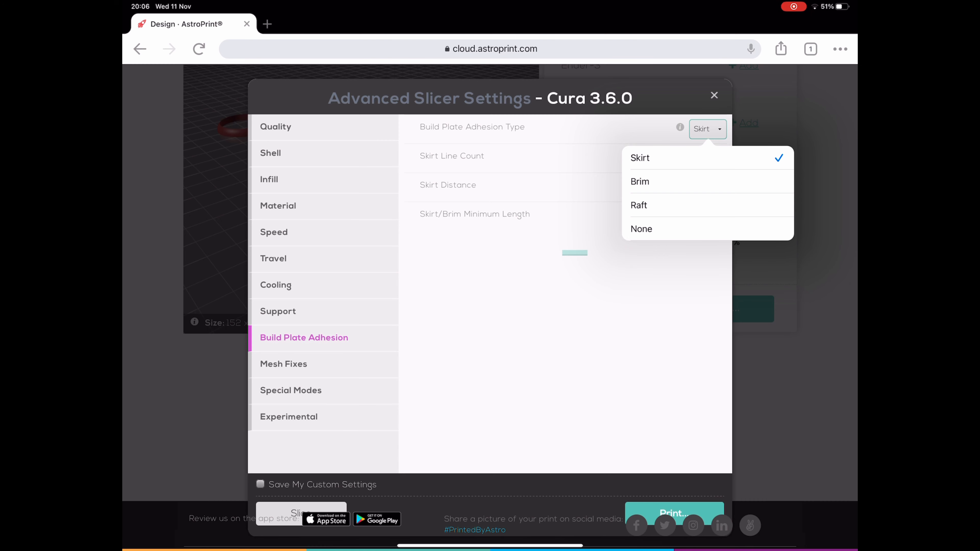
{"action": "left_click", "coordinate": [641, 229]}
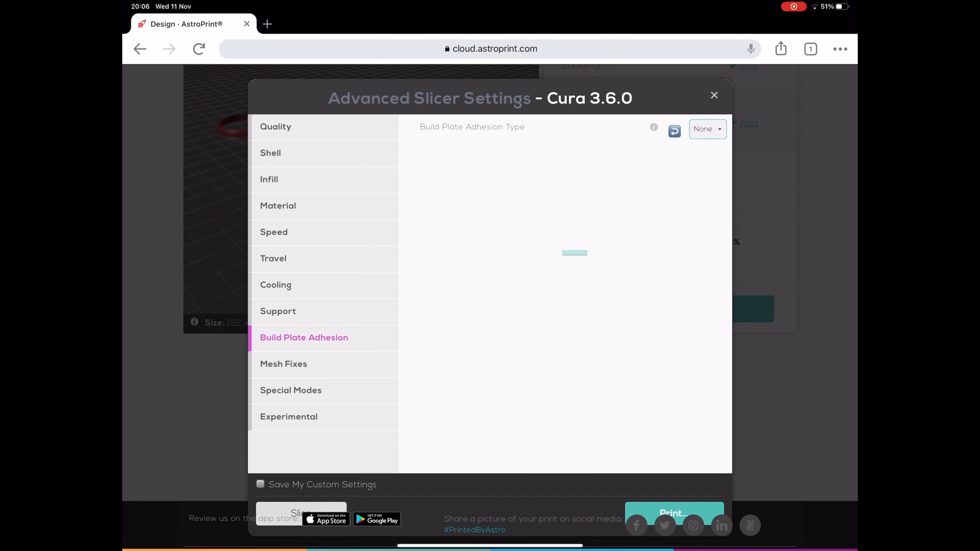
Slice the karambit design and load the sliced file into the Gcode viewer showing both halves
{"action": "left_click", "coordinate": [260, 485]}
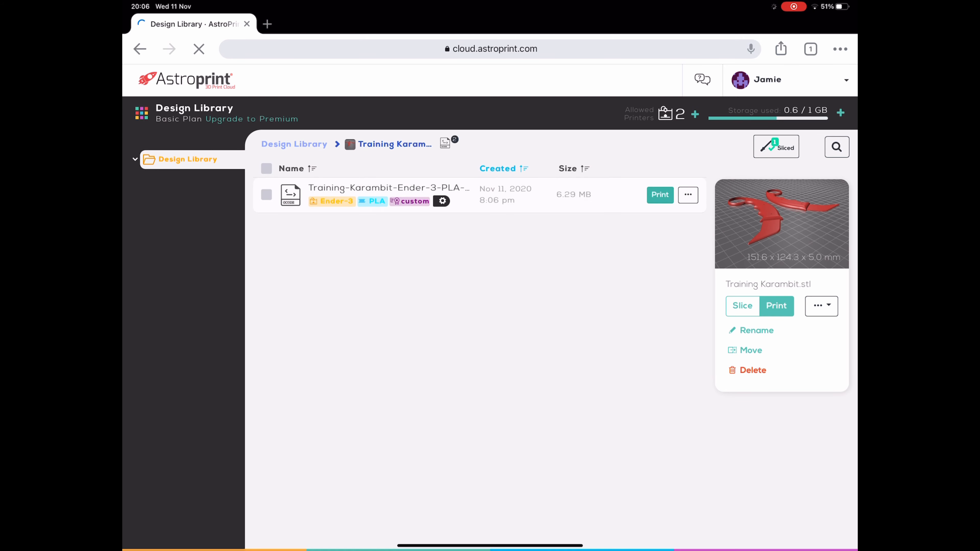
{"action": "left_click", "coordinate": [776, 306]}
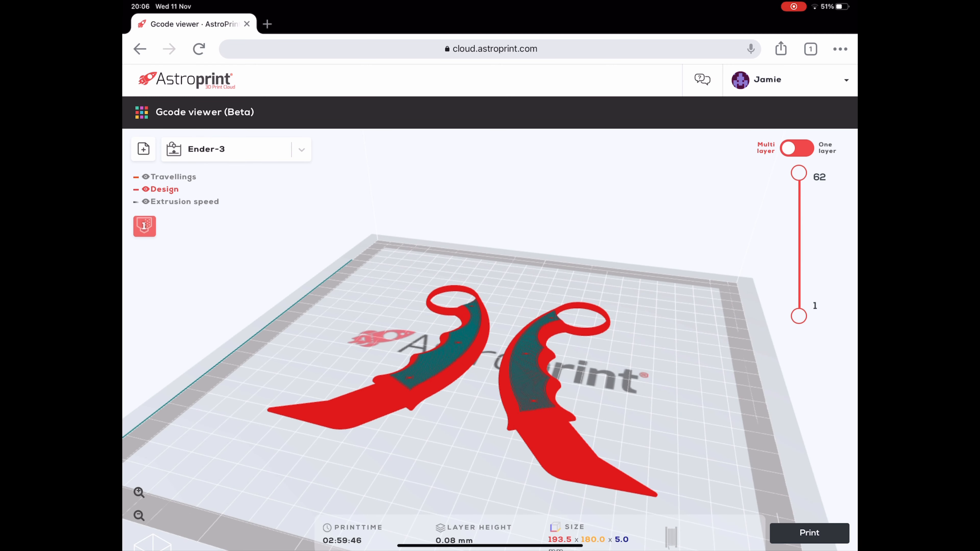
{"action": "left_click", "coordinate": [146, 202]}
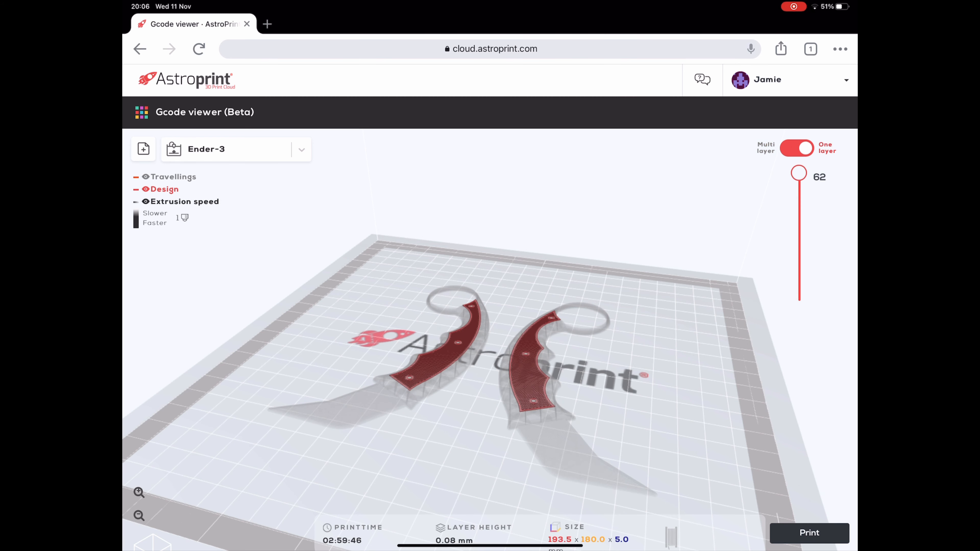
{"action": "left_click", "coordinate": [796, 148]}
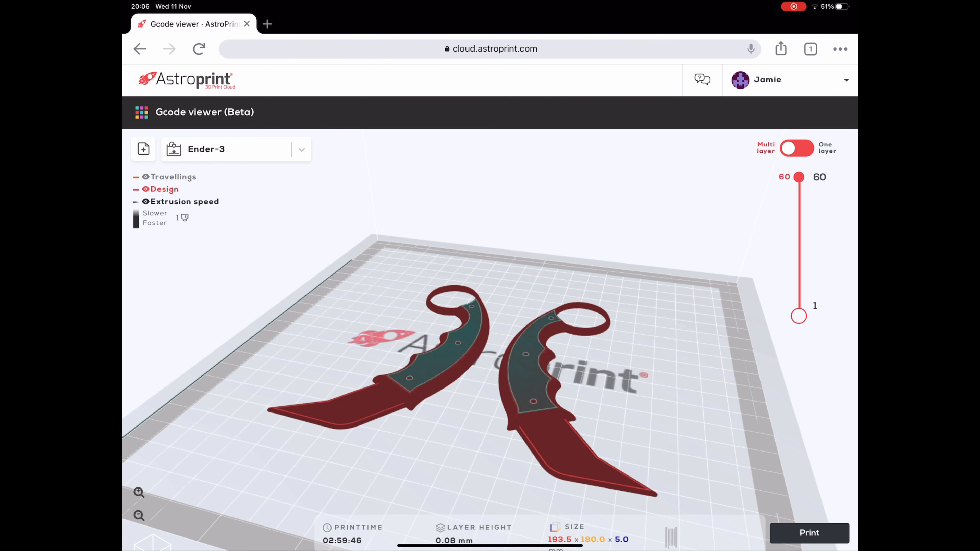
{"action": "left_click_drag", "start_coordinate": [798, 176], "coordinate": [798, 214]}
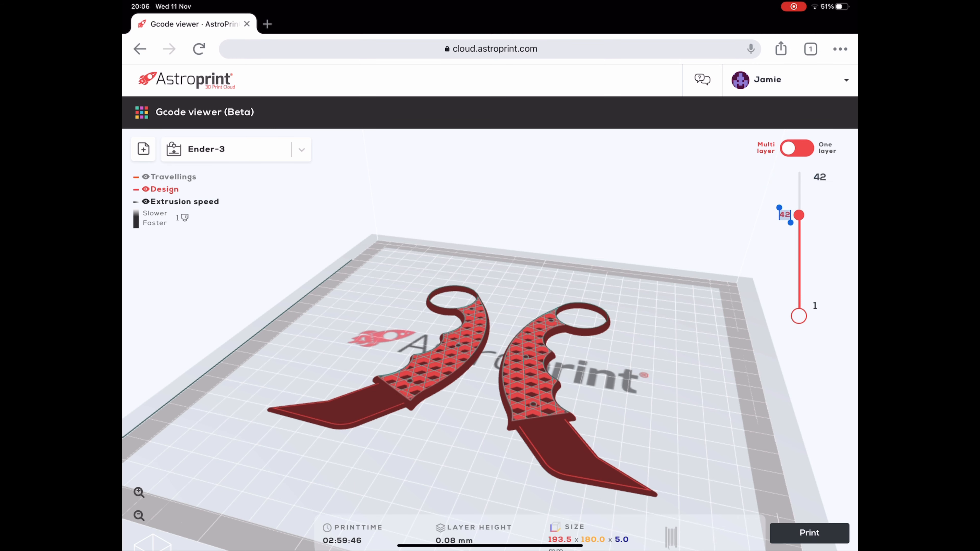
{"action": "left_click_drag", "start_coordinate": [798, 214], "coordinate": [798, 272]}
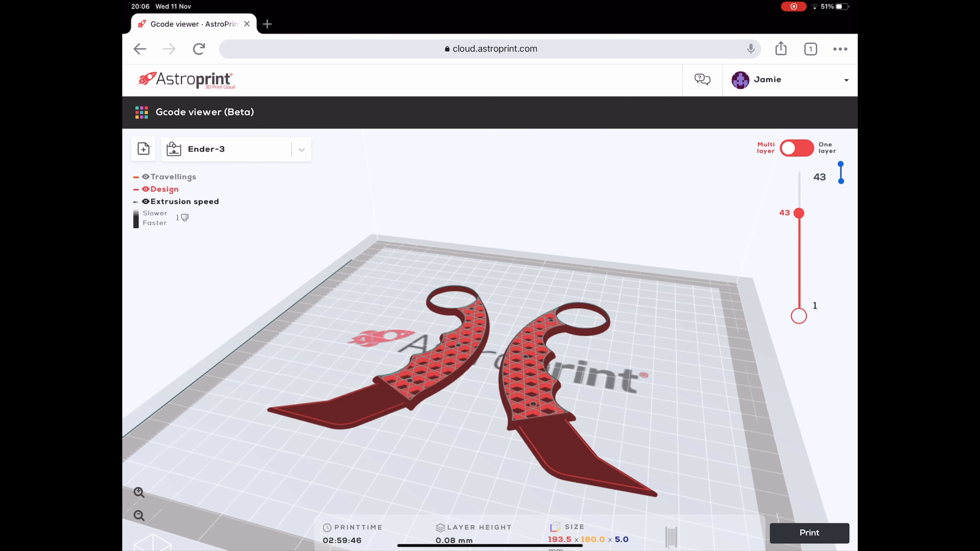
{"action": "left_click", "coordinate": [797, 148]}
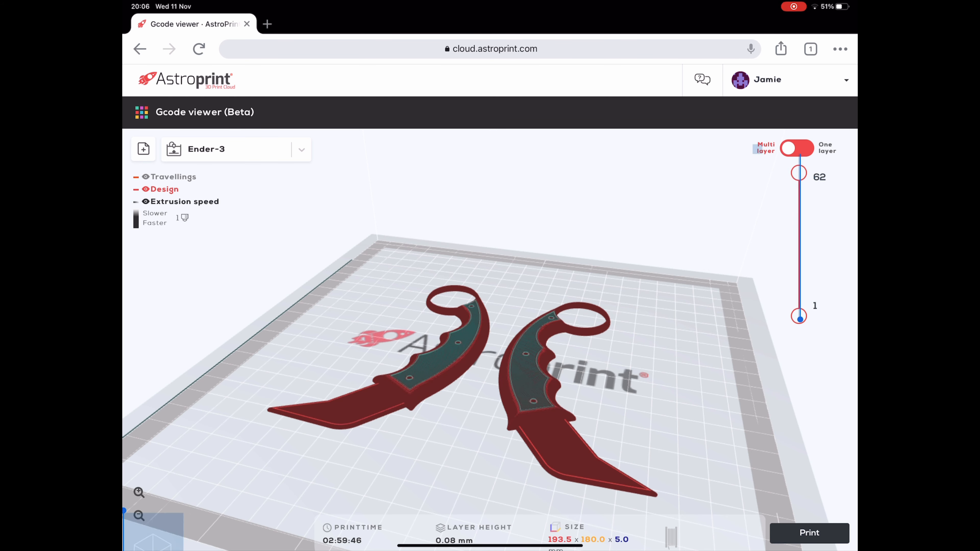